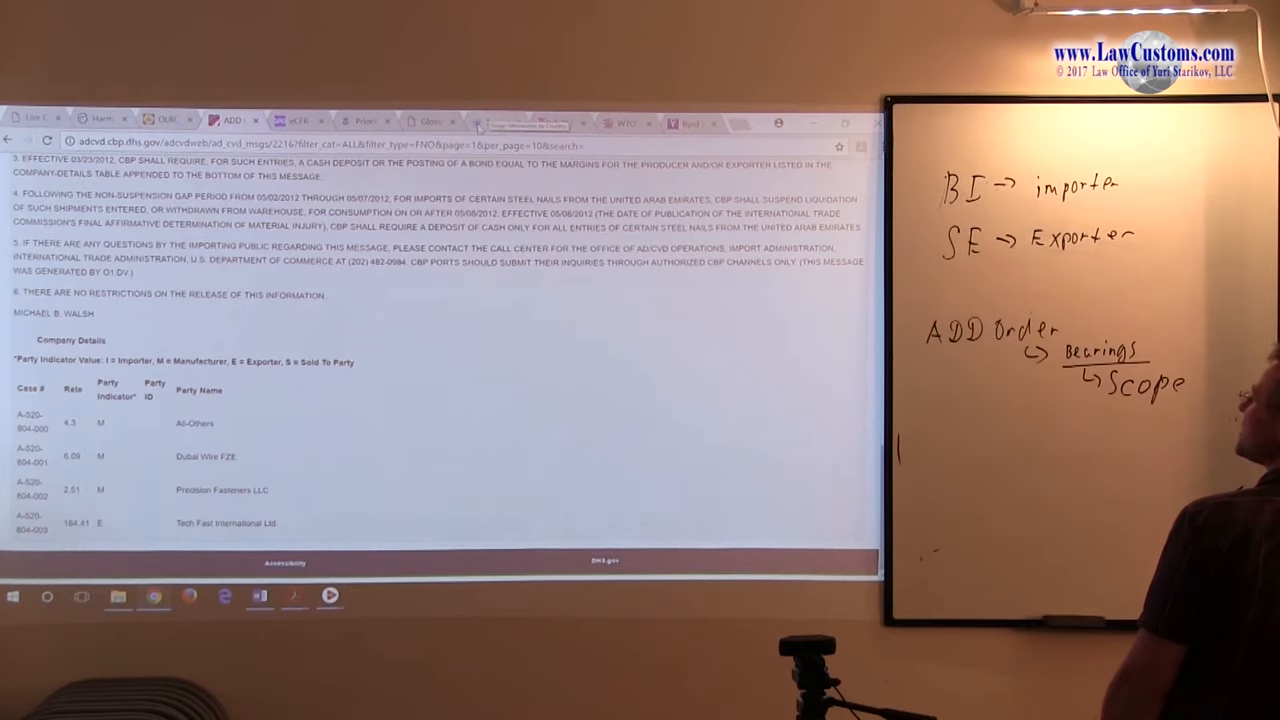
Show Scope Information by Country with People's Republic of China in view.
{"action": "left_click", "coordinate": [496, 122]}
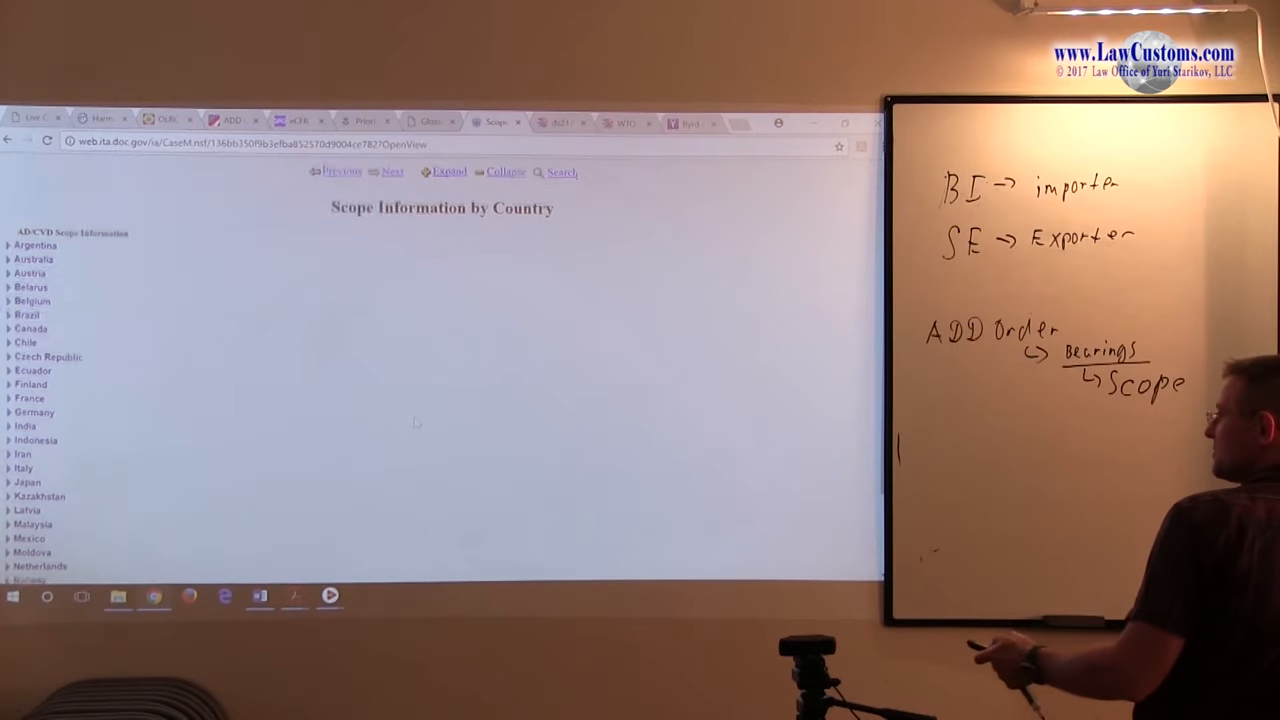
{"action": "scroll", "scroll_direction": "up", "scroll_amount": 3}
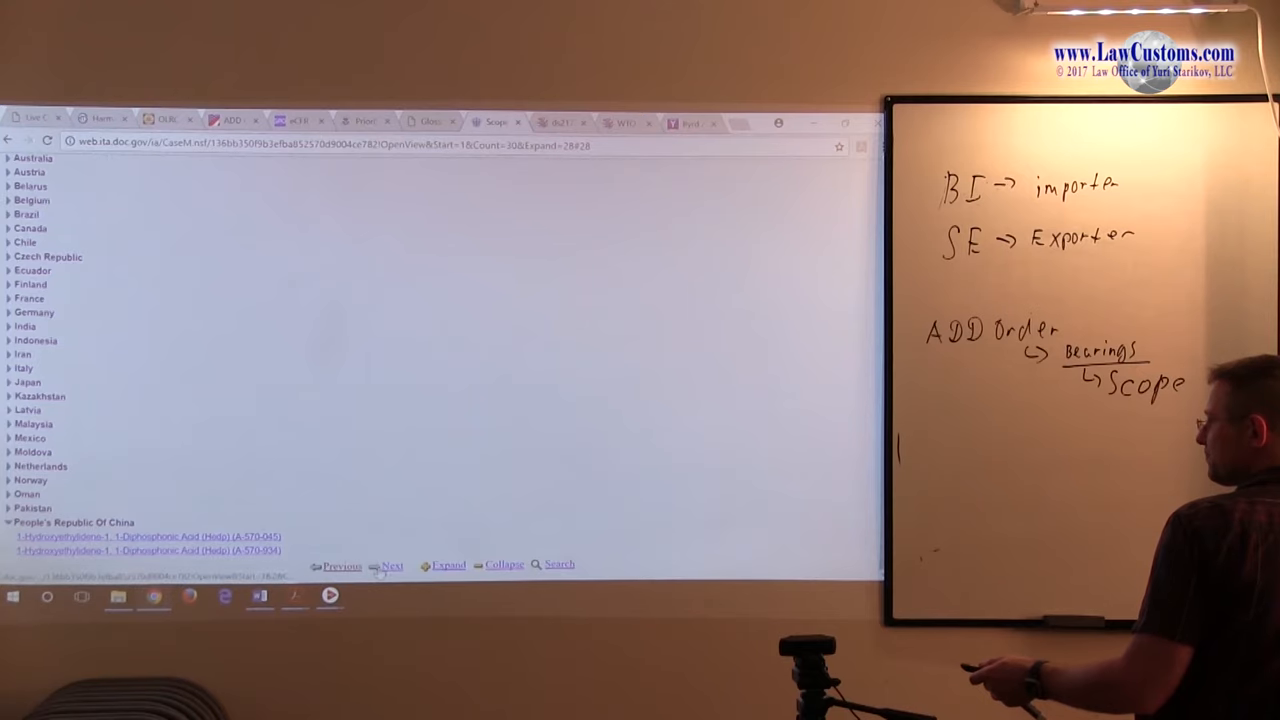
Expand China's product list and scroll toward Artist Canvas (A-570-899).
{"action": "left_click", "coordinate": [392, 564]}
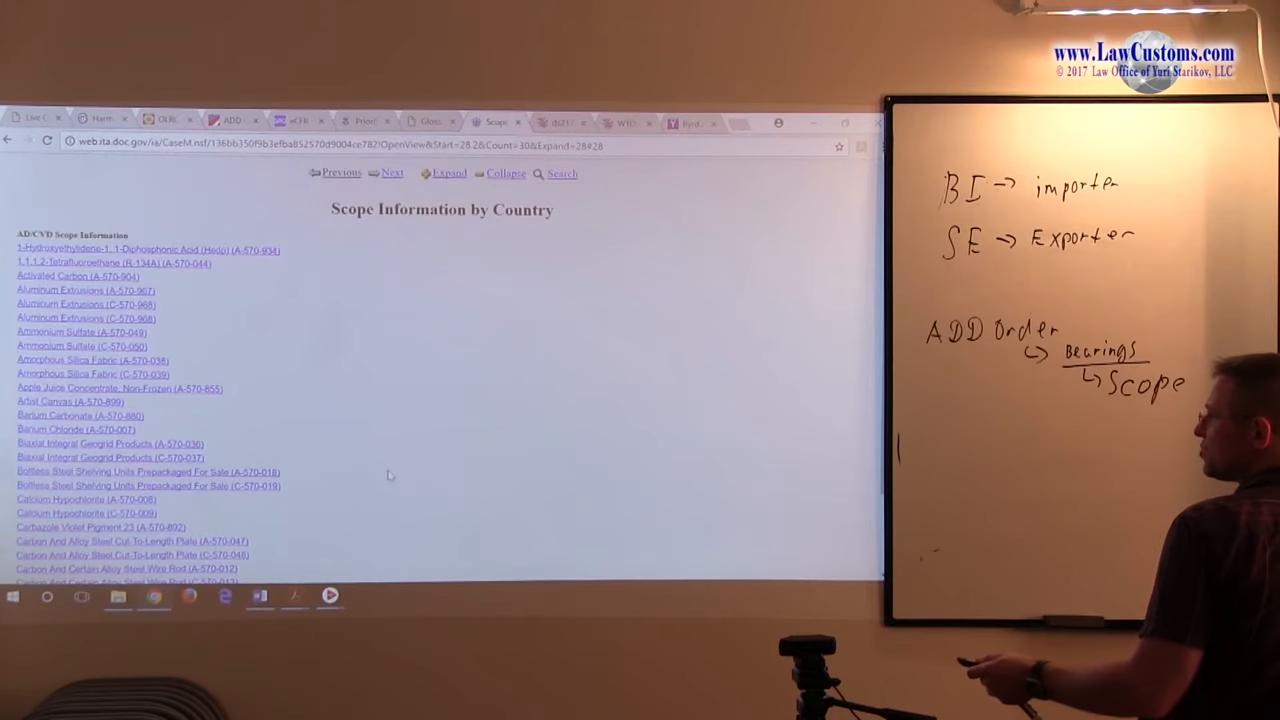
{"action": "scroll", "scroll_direction": "down", "scroll_amount": 3}
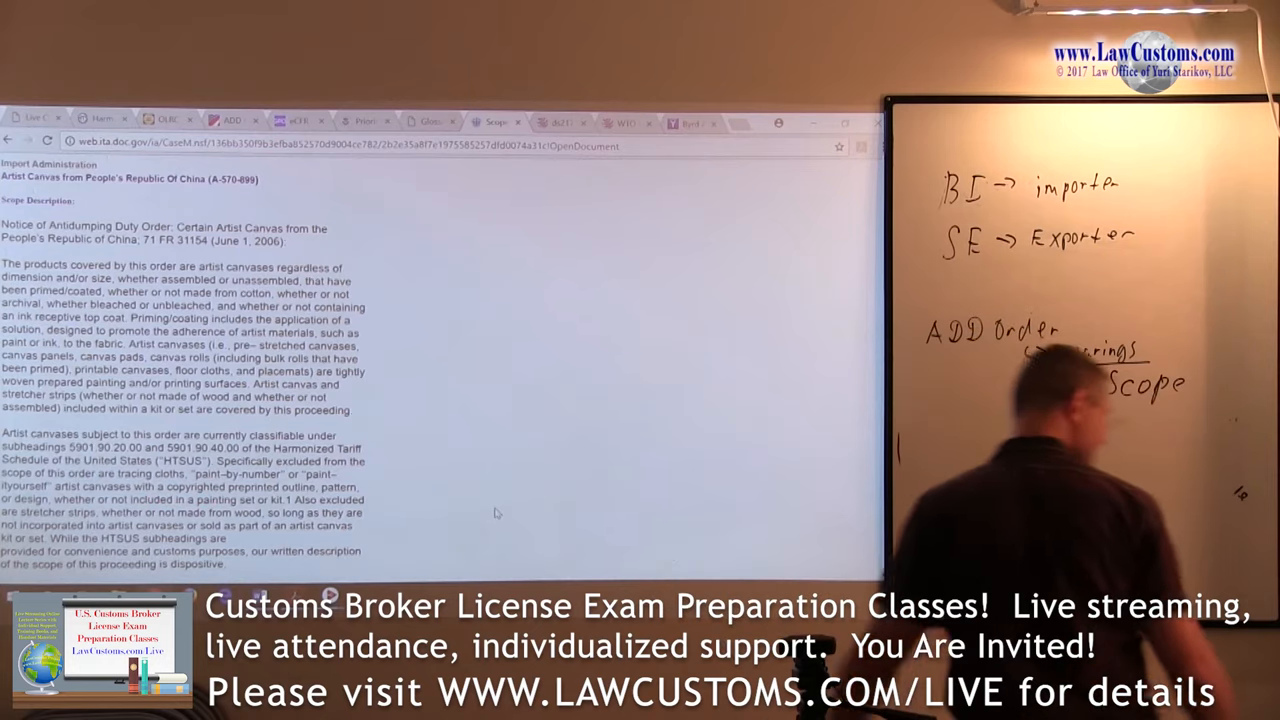
{"action": "scroll", "scroll_direction": "down", "scroll_amount": 3}
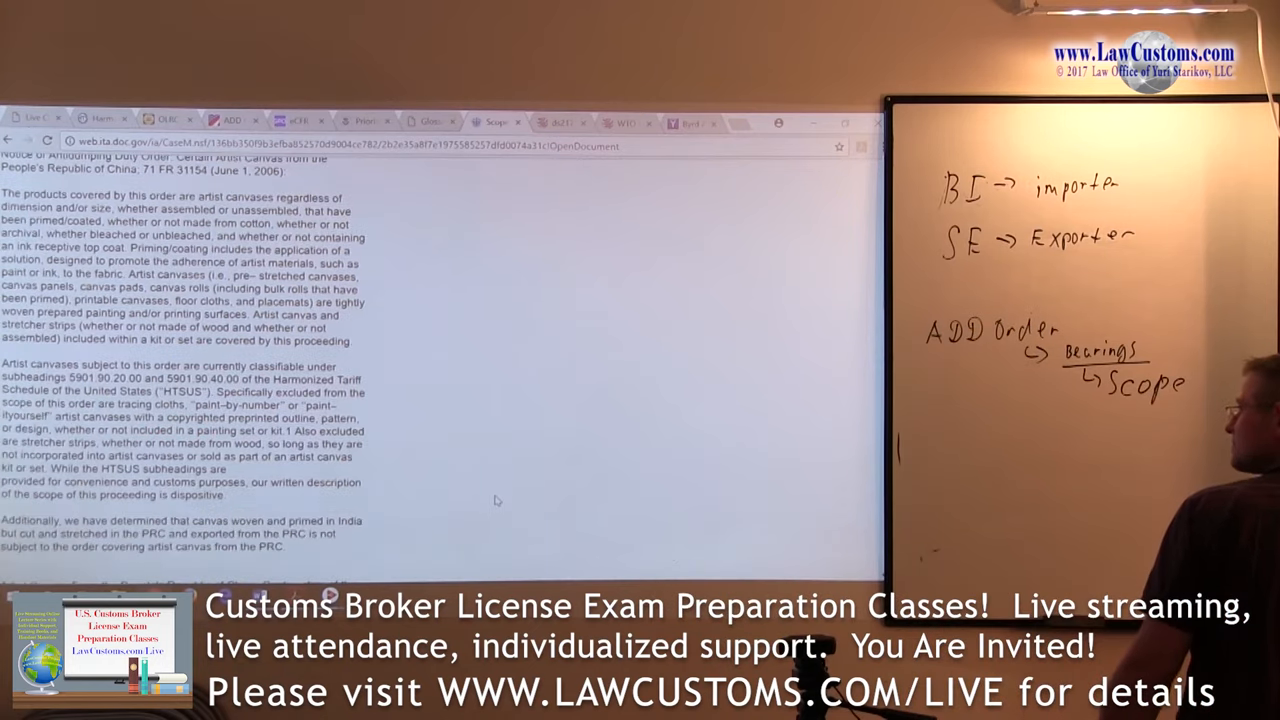
{"action": "scroll", "scroll_direction": "down", "scroll_amount": 3}
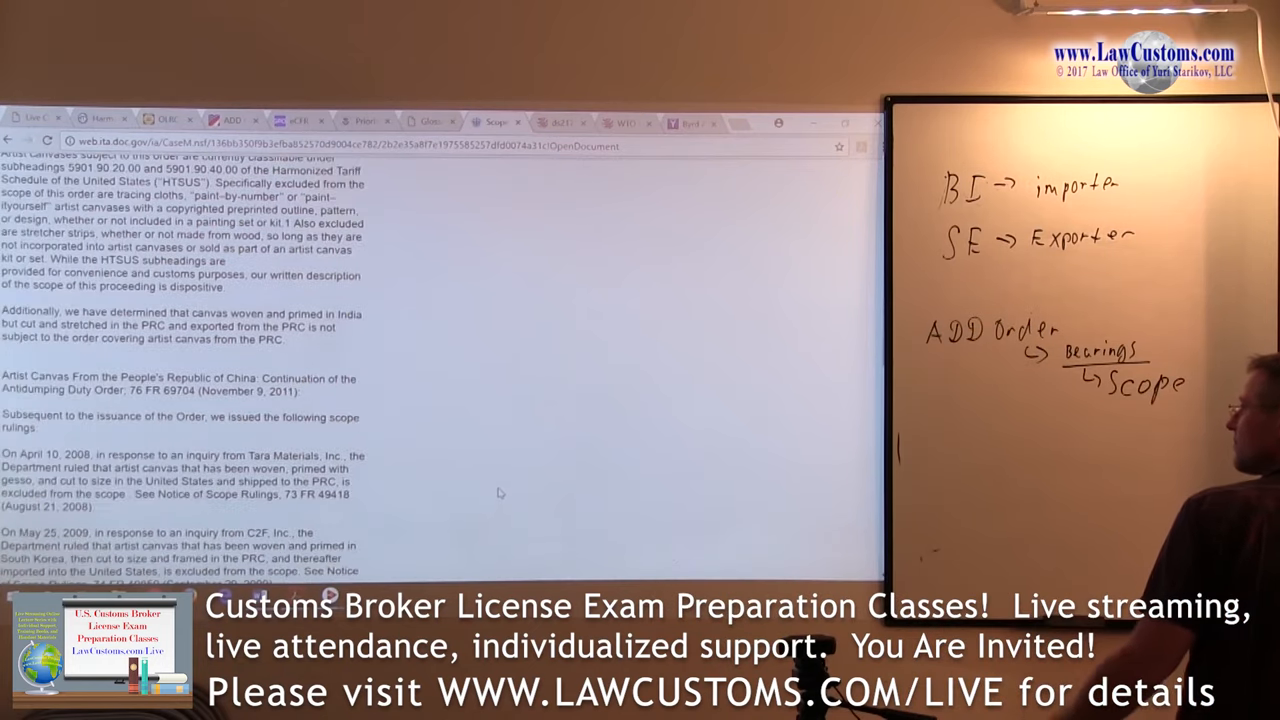
{"action": "scroll", "scroll_direction": "down", "scroll_amount": 3}
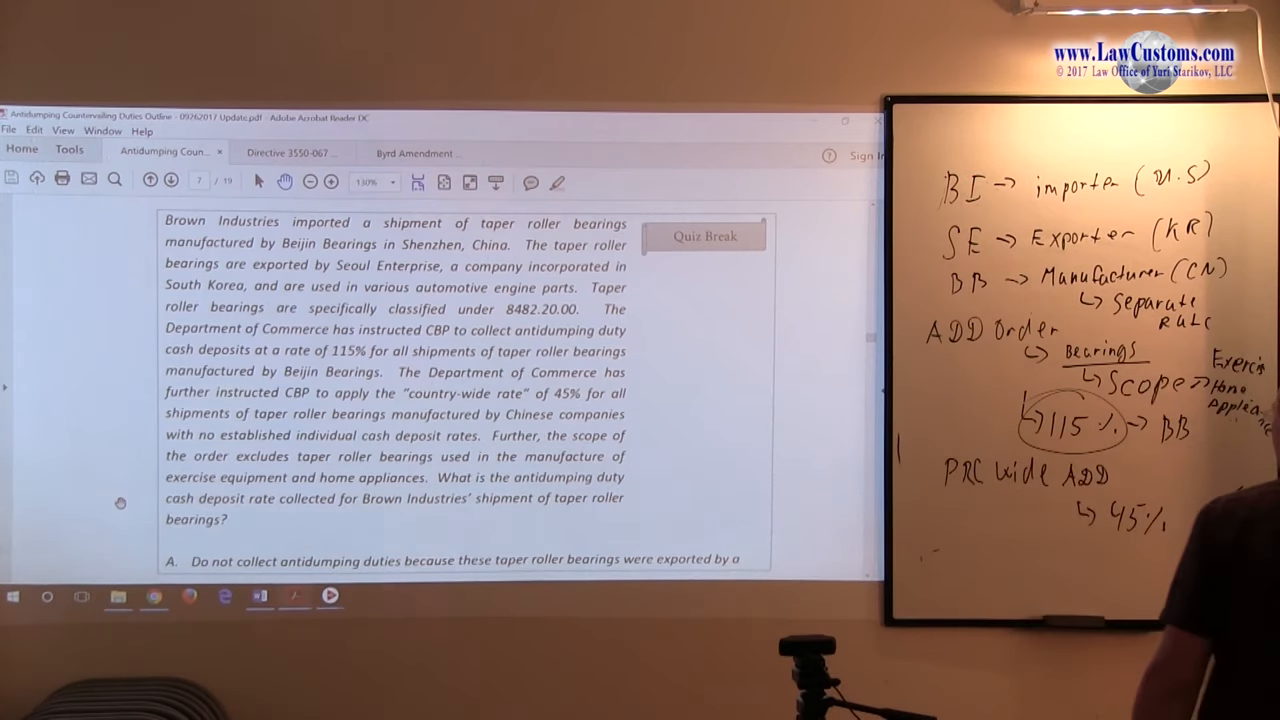
{"action": "scroll", "scroll_direction": "down", "scroll_amount": 3}
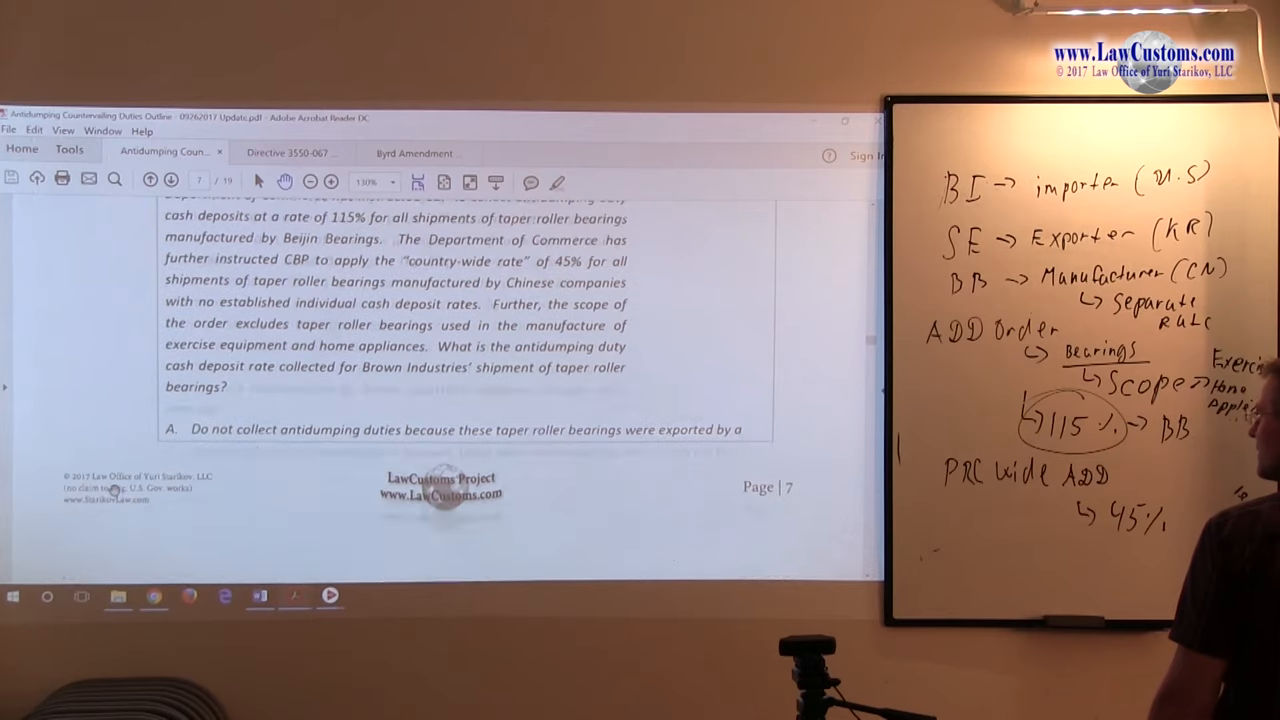
Scroll past the bearings answer choices to the 'duties independent from free trade agreements' section.
{"action": "scroll", "scroll_direction": "down", "scroll_amount": 3}
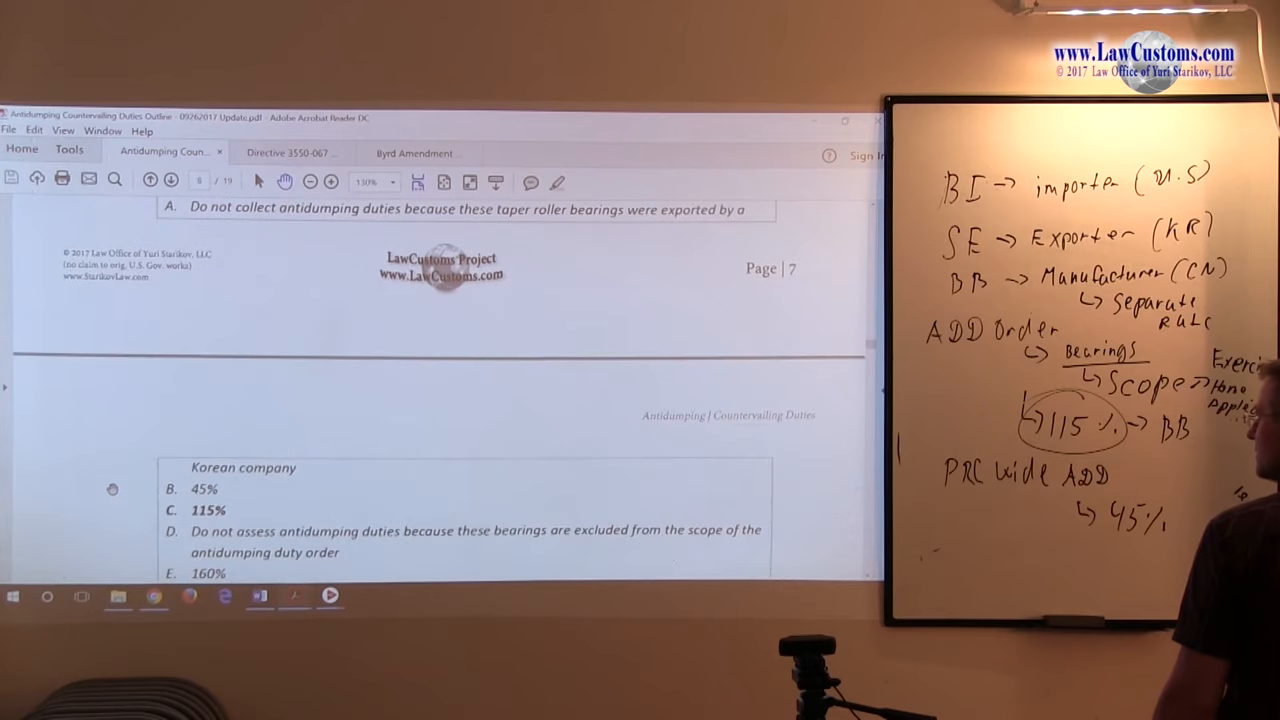
{"action": "scroll", "scroll_direction": "down", "scroll_amount": 3}
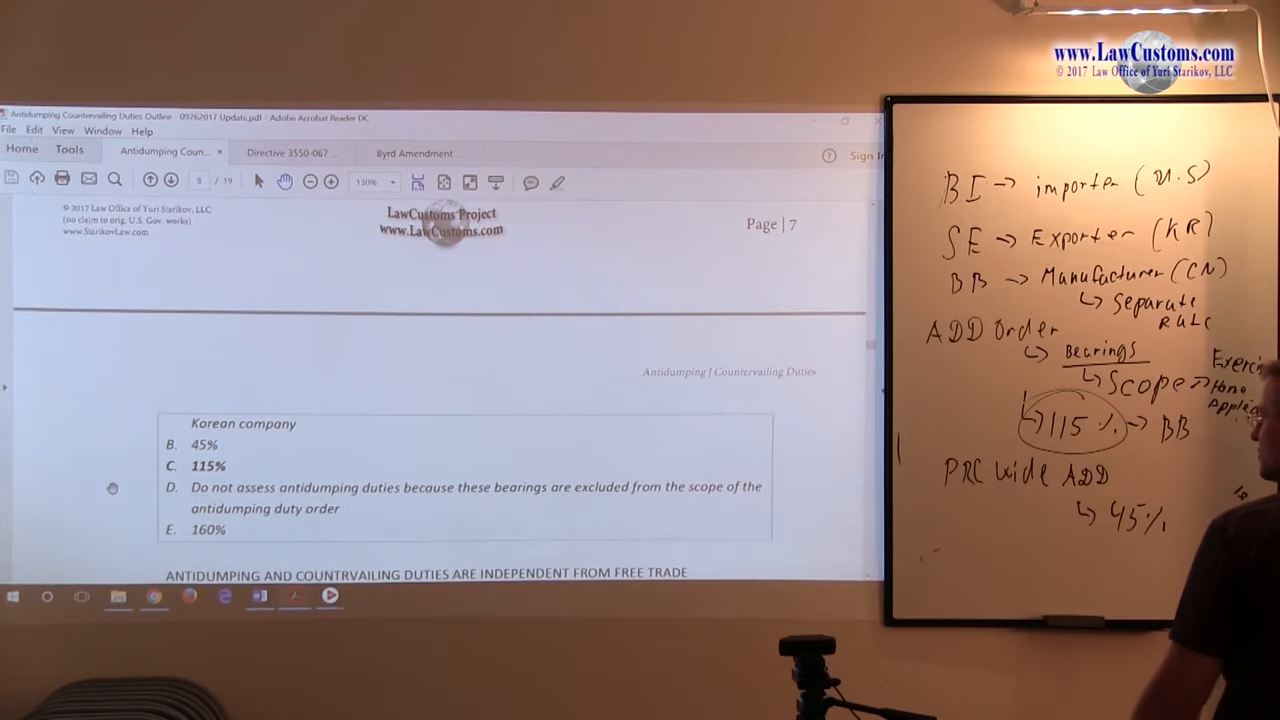
{"action": "scroll", "scroll_direction": "down", "scroll_amount": 3}
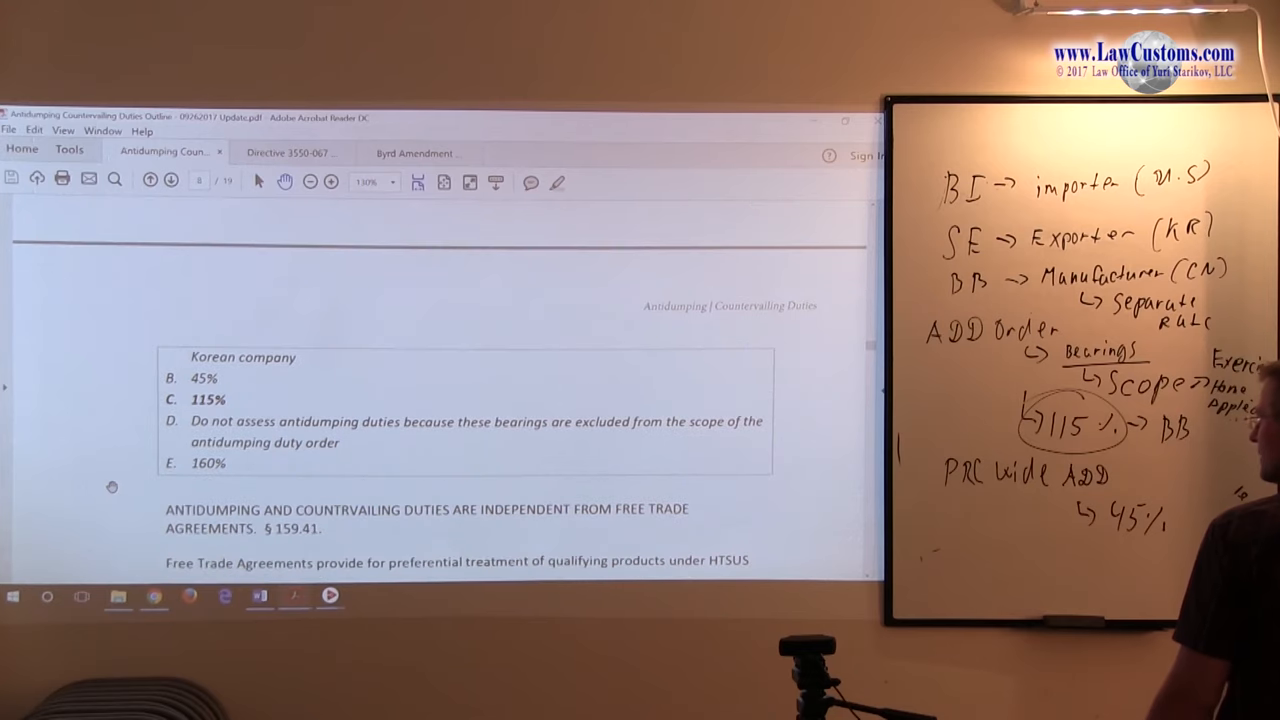
{"action": "scroll", "scroll_direction": "down", "scroll_amount": 3}
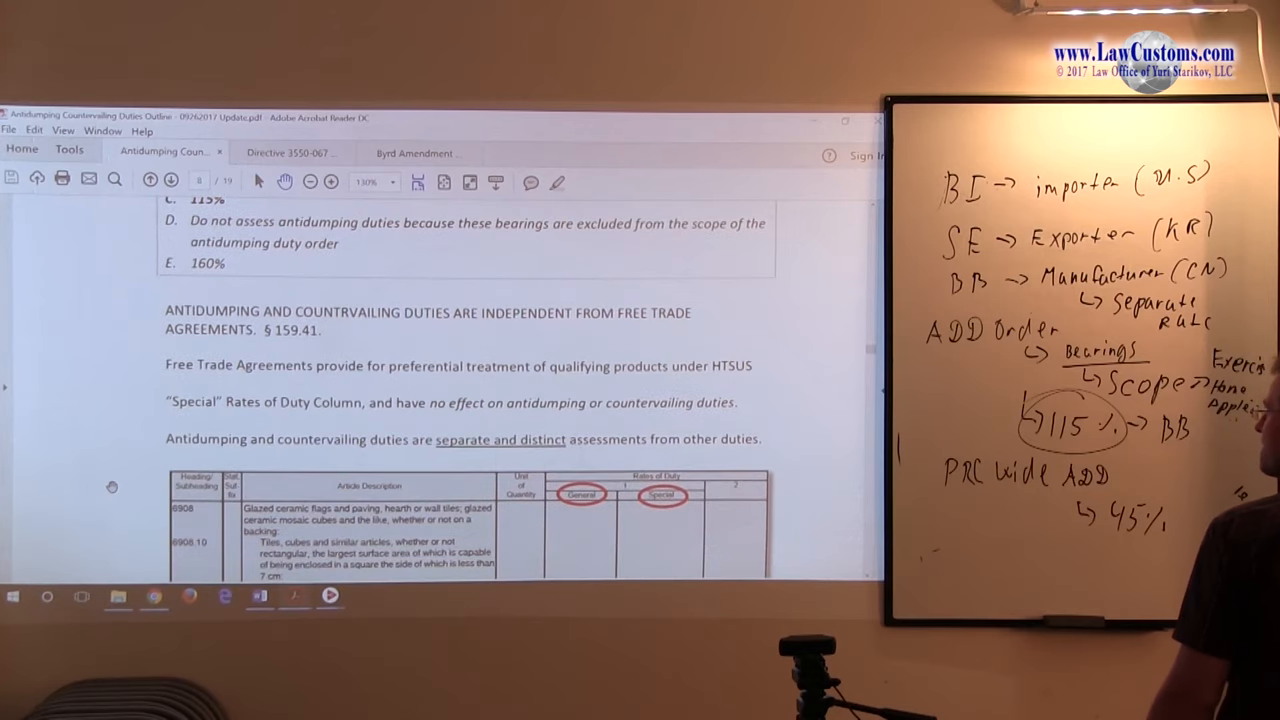
{"action": "scroll", "scroll_direction": "down", "scroll_amount": 3}
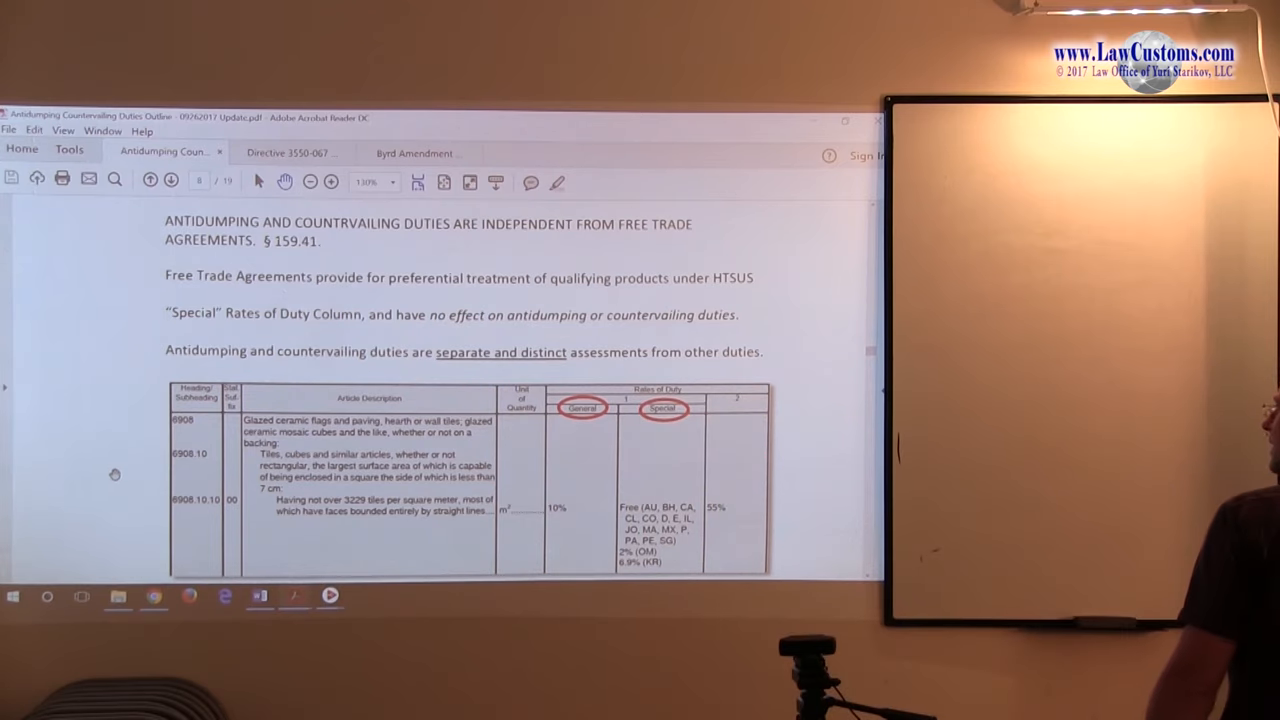
Scroll to the Quiz Break on Mexican ceramic paving tiles, keeping the tariff table visible above.
{"action": "scroll", "scroll_direction": "down", "scroll_amount": 3}
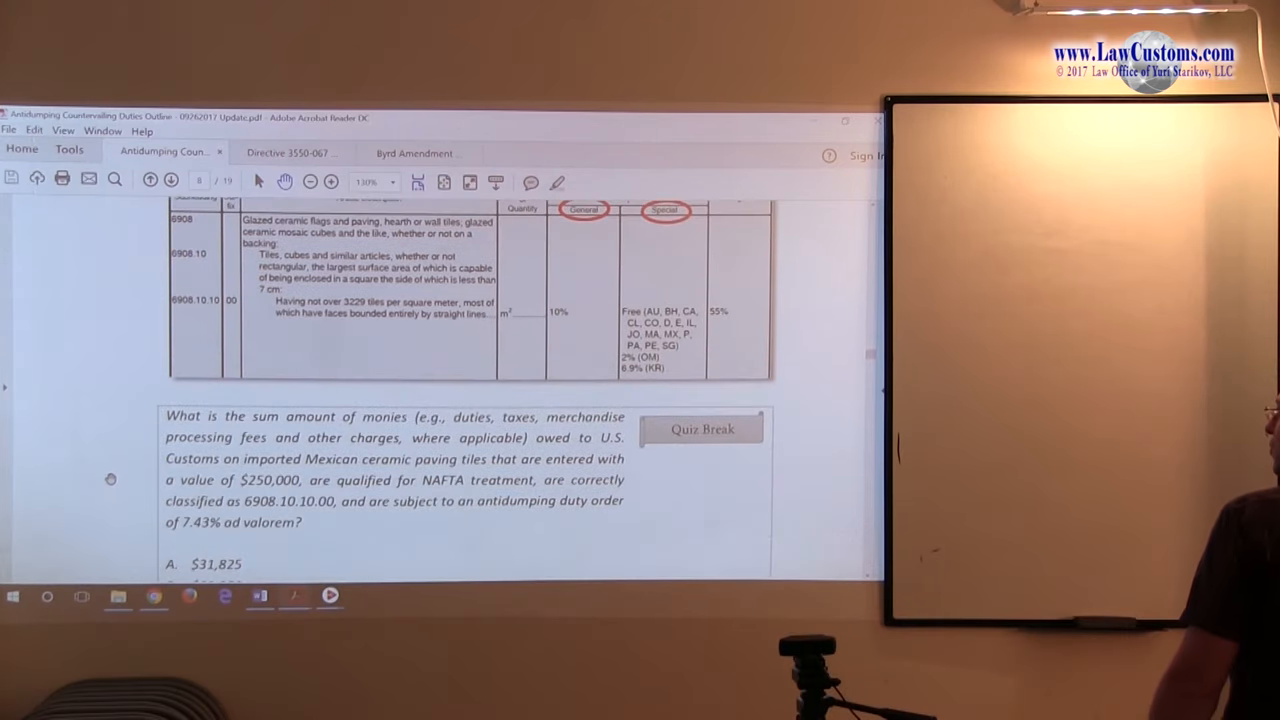
{"action": "scroll", "scroll_direction": "down", "scroll_amount": 3}
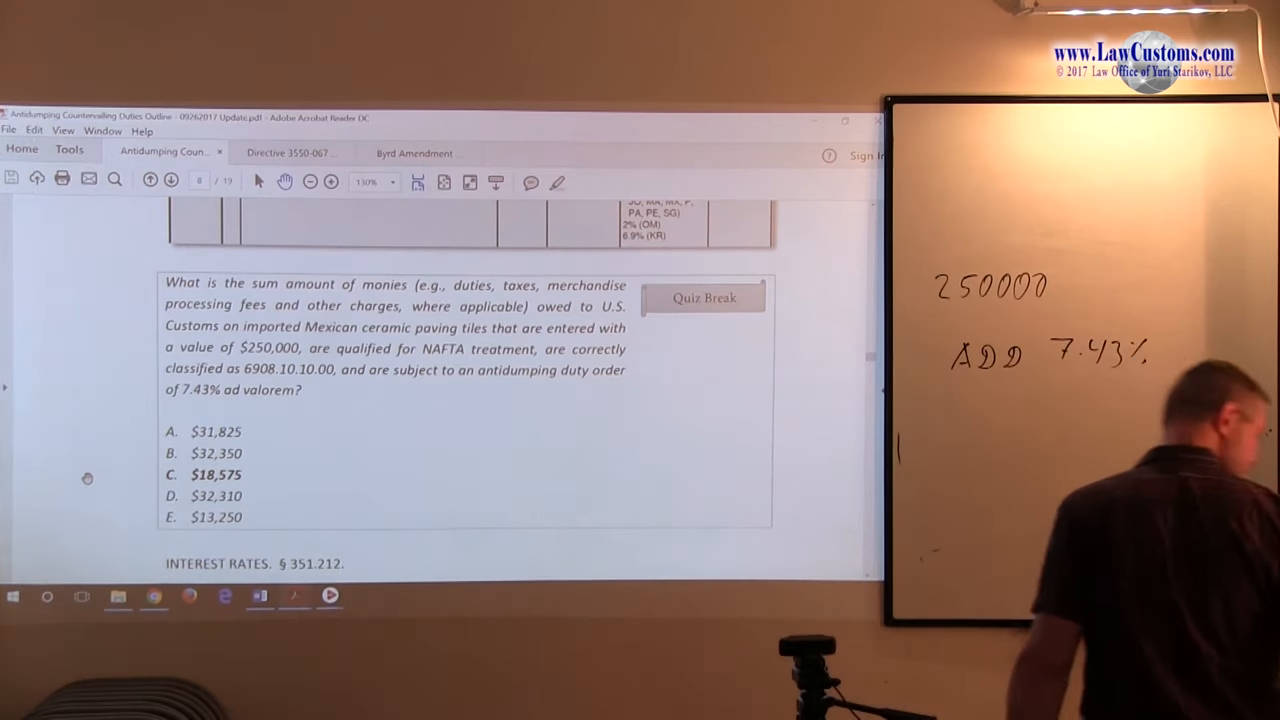
{"action": "scroll", "scroll_direction": "up", "scroll_amount": 3}
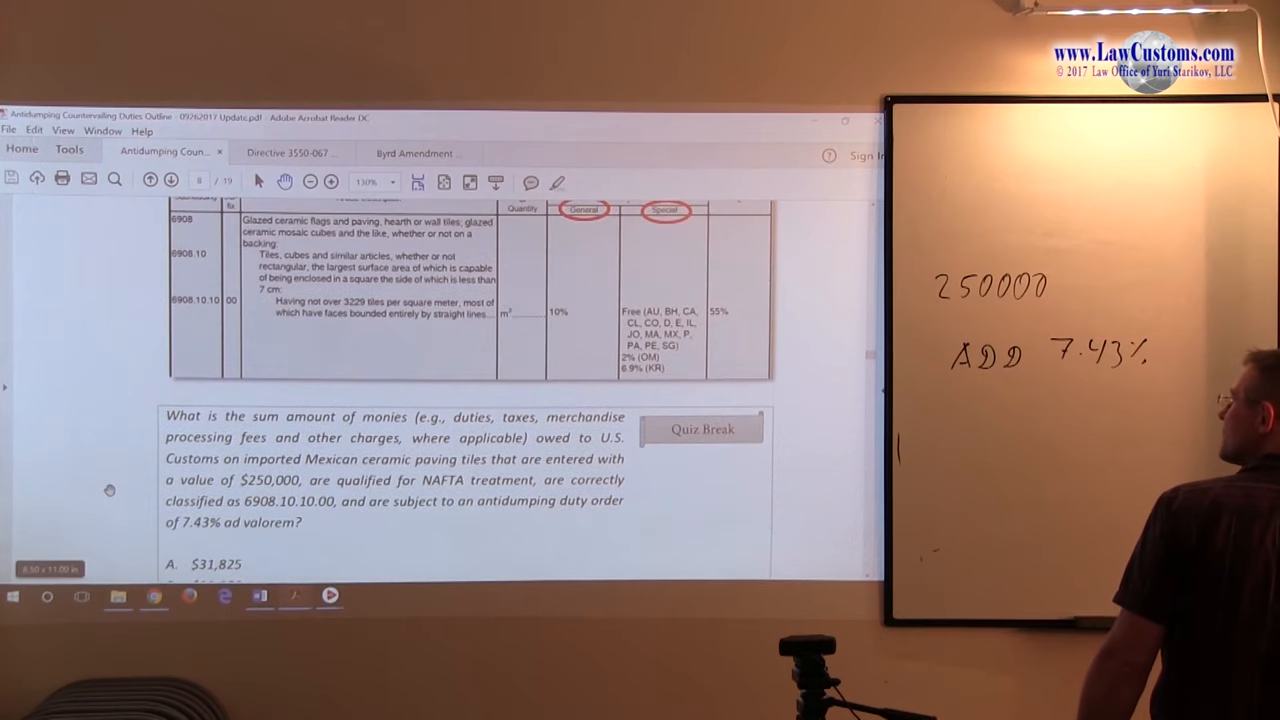